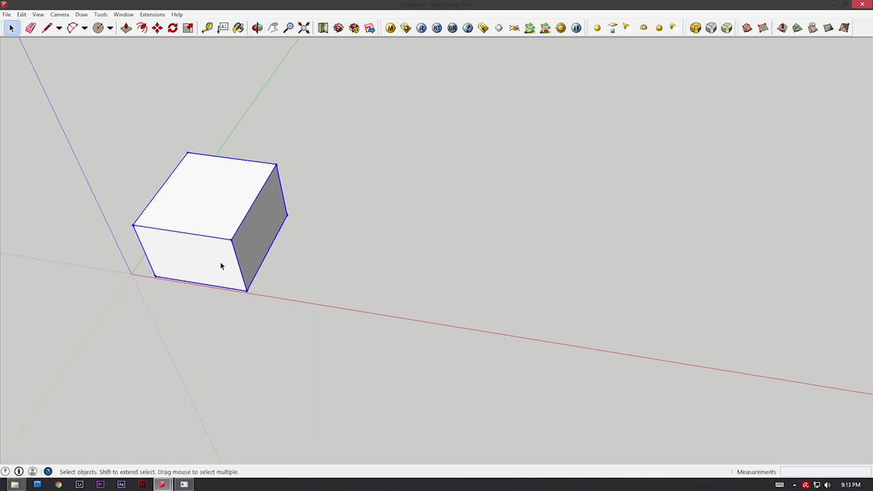
Copy the selected cube along the red axis to line up three identical cubes.
click(255, 27)
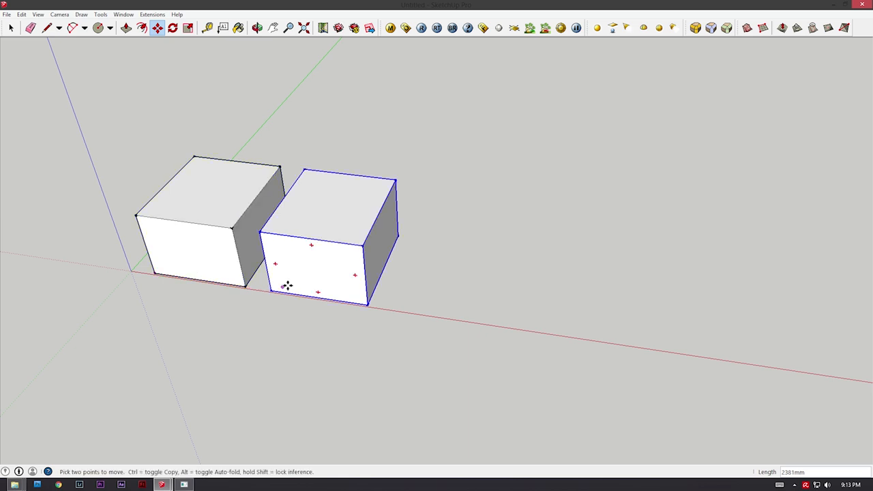
drag(288, 286, 369, 304)
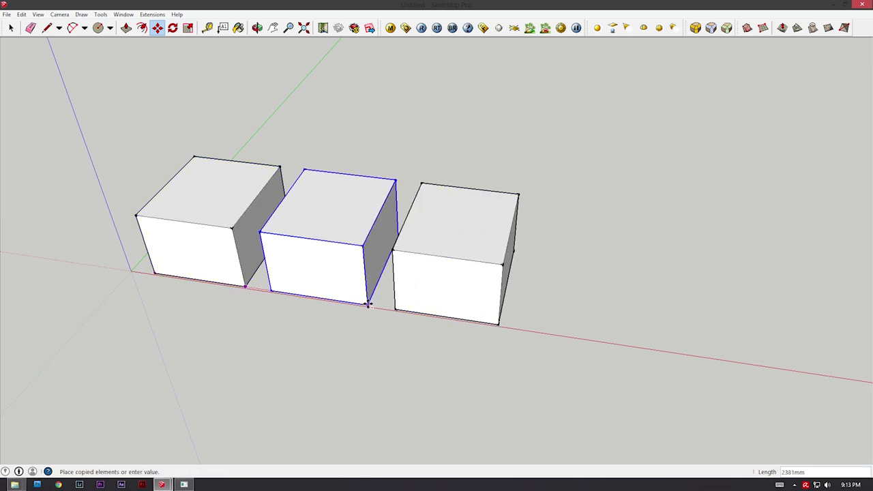